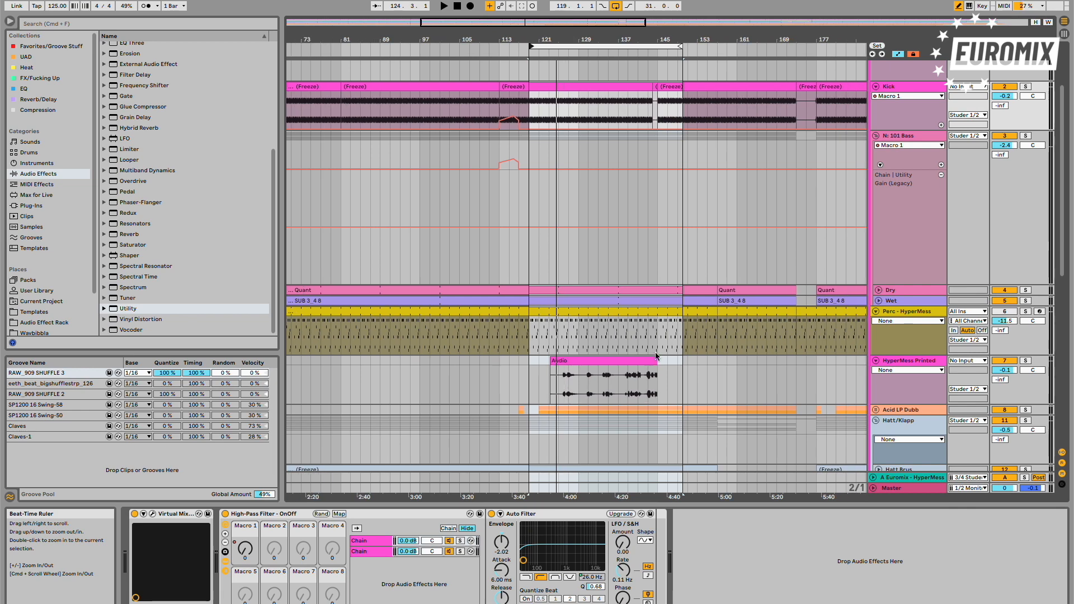
{"action": "mouse_move", "coordinate": [643, 358]}
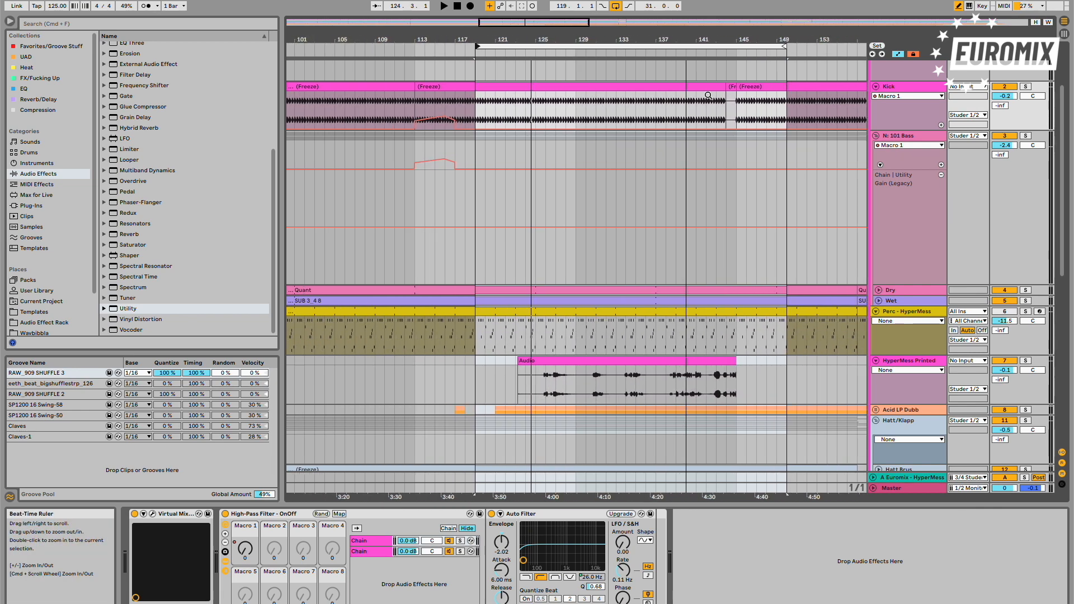
- Scroll the euromix.net page down past Services and Who We Are to the Videos section
{"action": "left_click", "coordinate": [616, 361]}
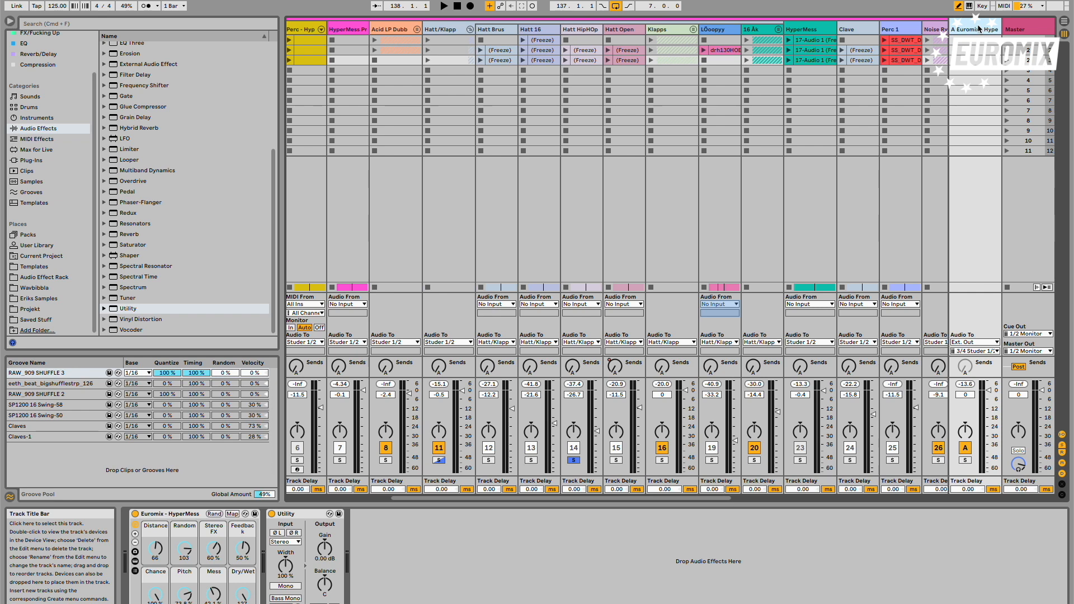
{"action": "mouse_move", "coordinate": [981, 29]}
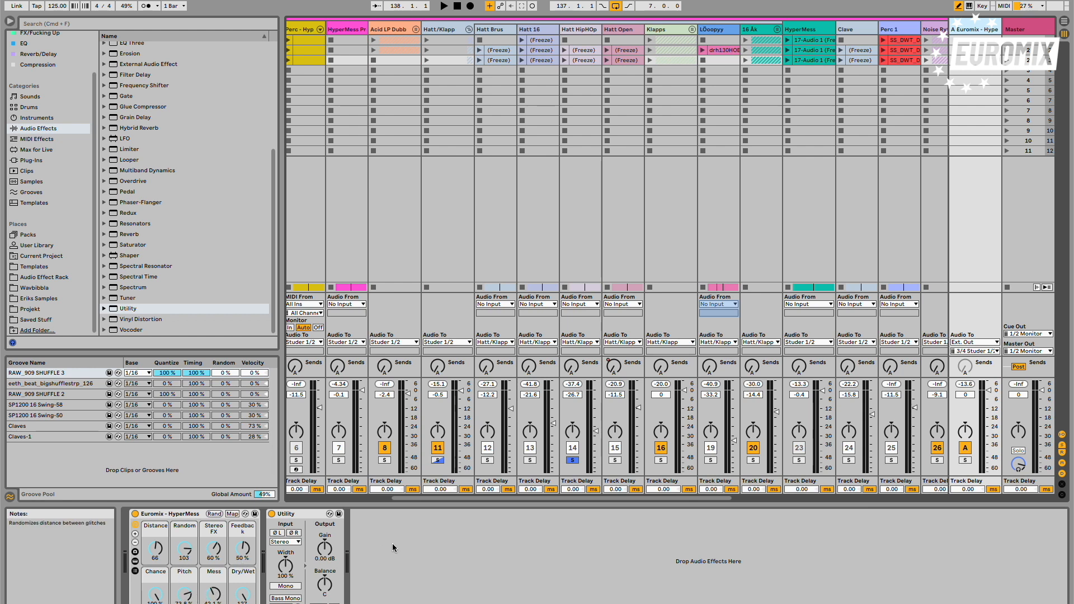
{"action": "mouse_move", "coordinate": [504, 484]}
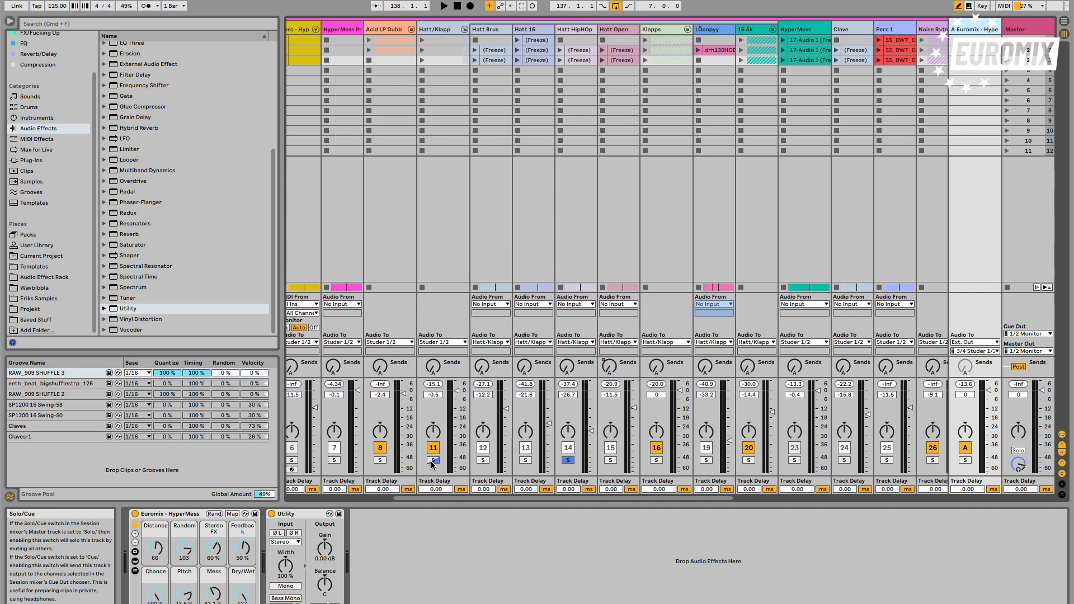
{"action": "left_click", "coordinate": [443, 6]}
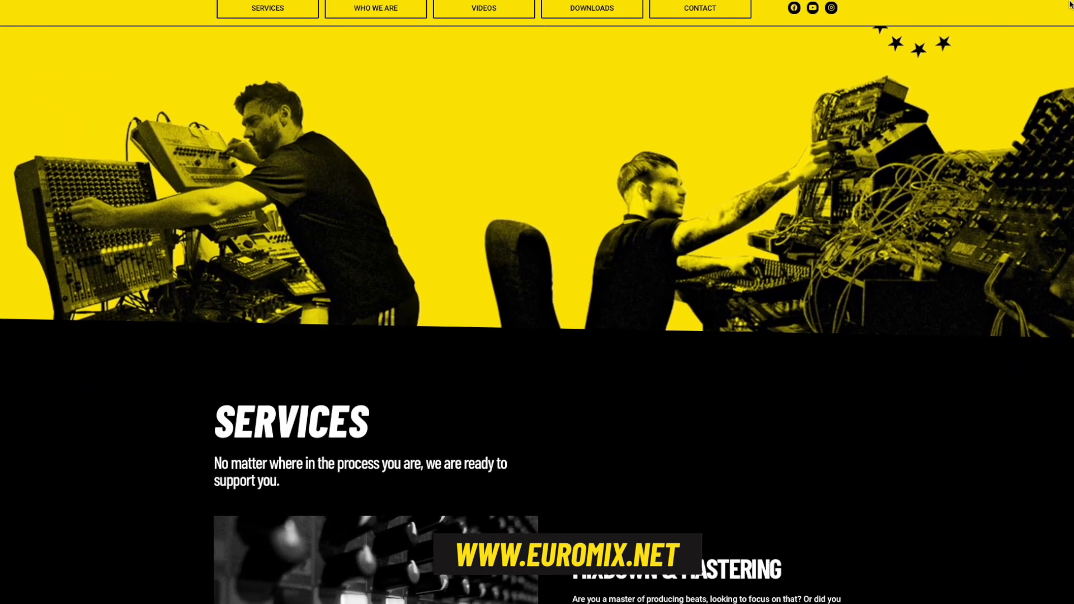
{"action": "scroll", "scroll_direction": "down", "scroll_amount": 3}
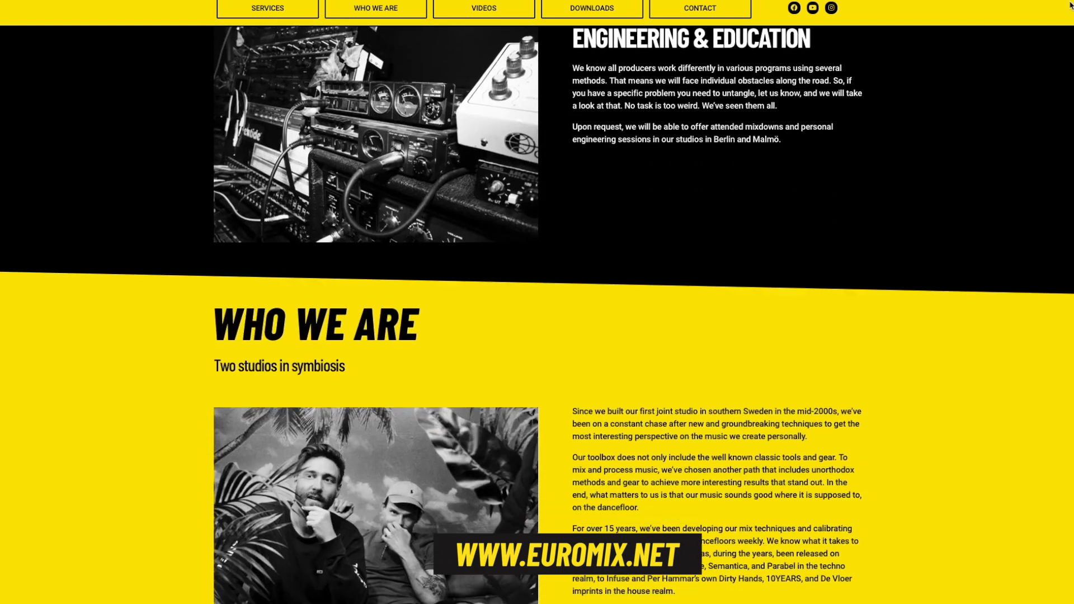
{"action": "scroll", "scroll_direction": "down", "scroll_amount": 3}
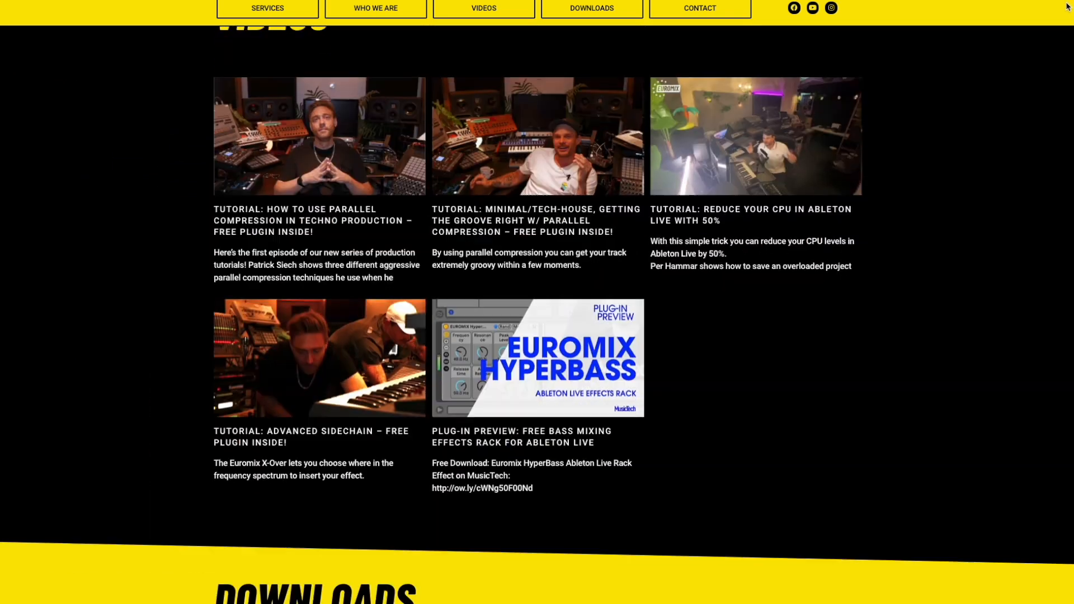